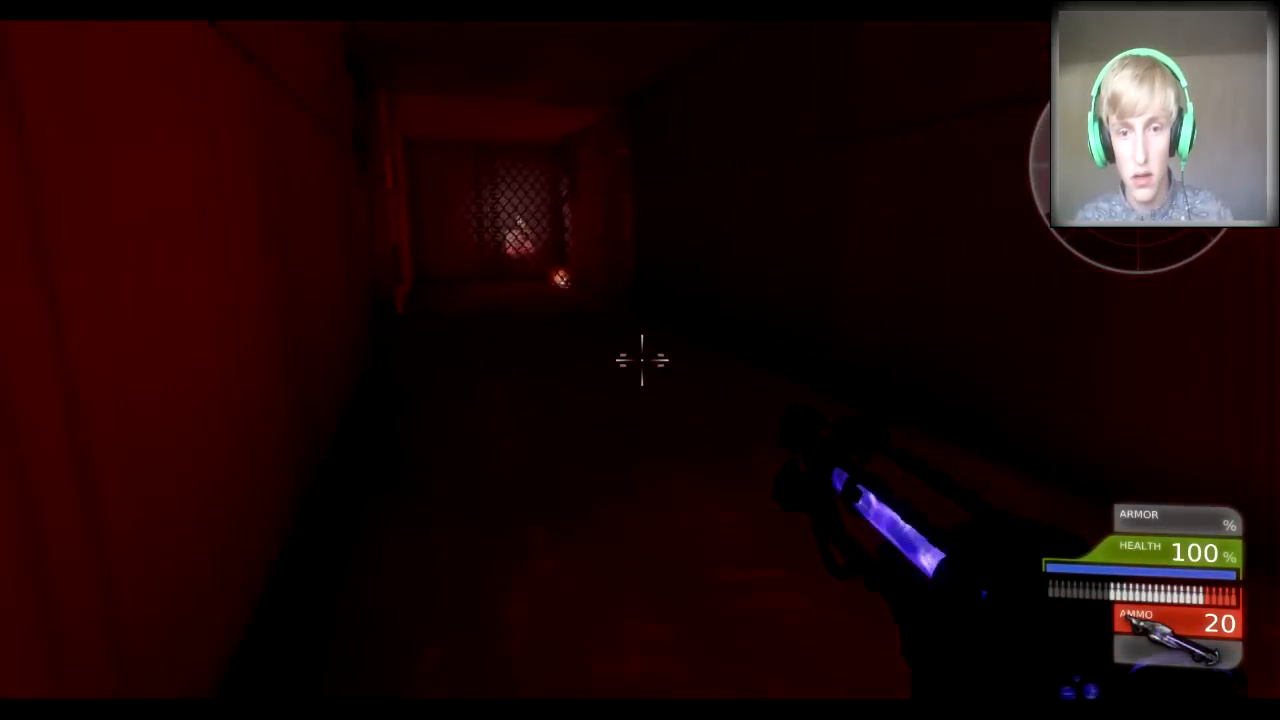
pyautogui.click(640, 360)
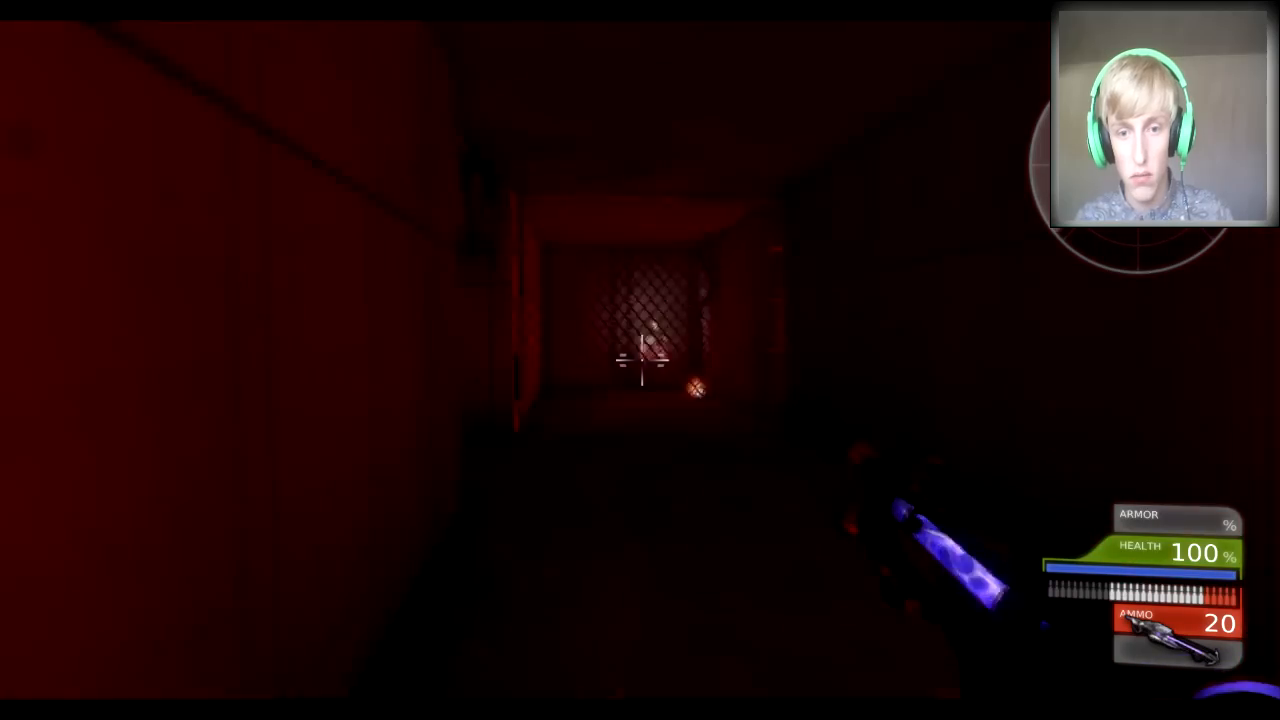
pyautogui.click(640, 360)
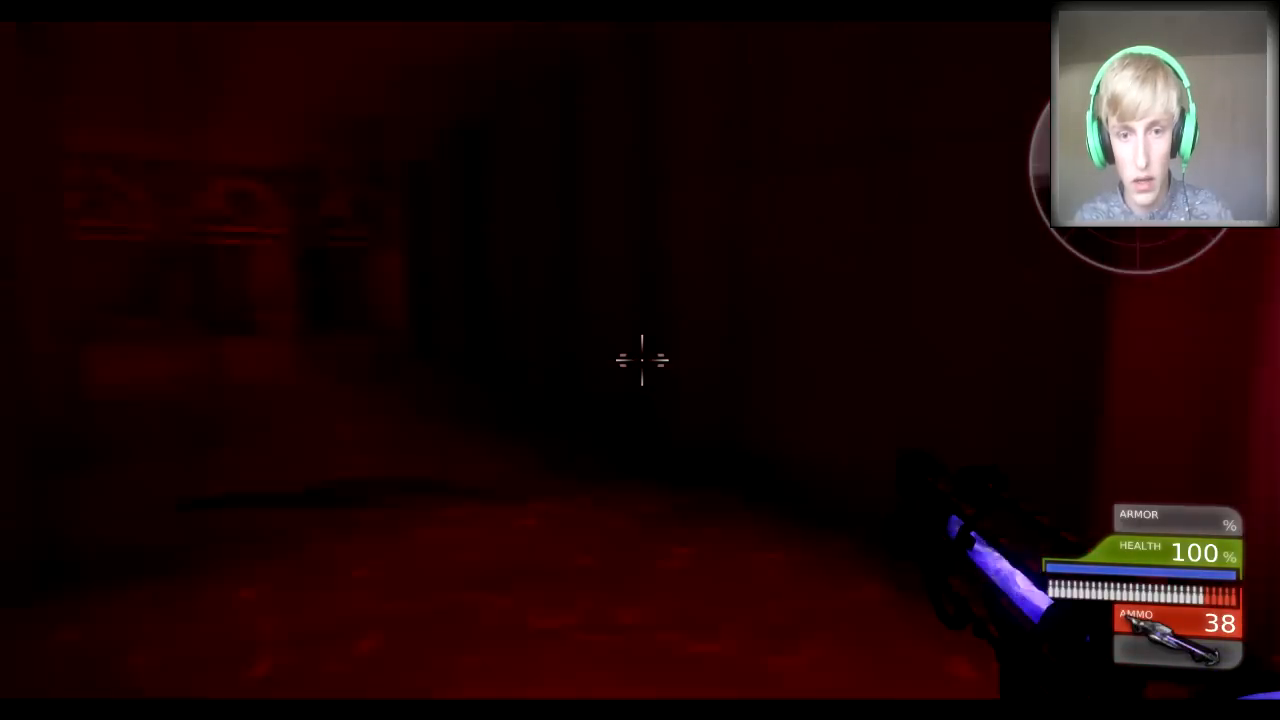
pyautogui.moveTo(640, 360)
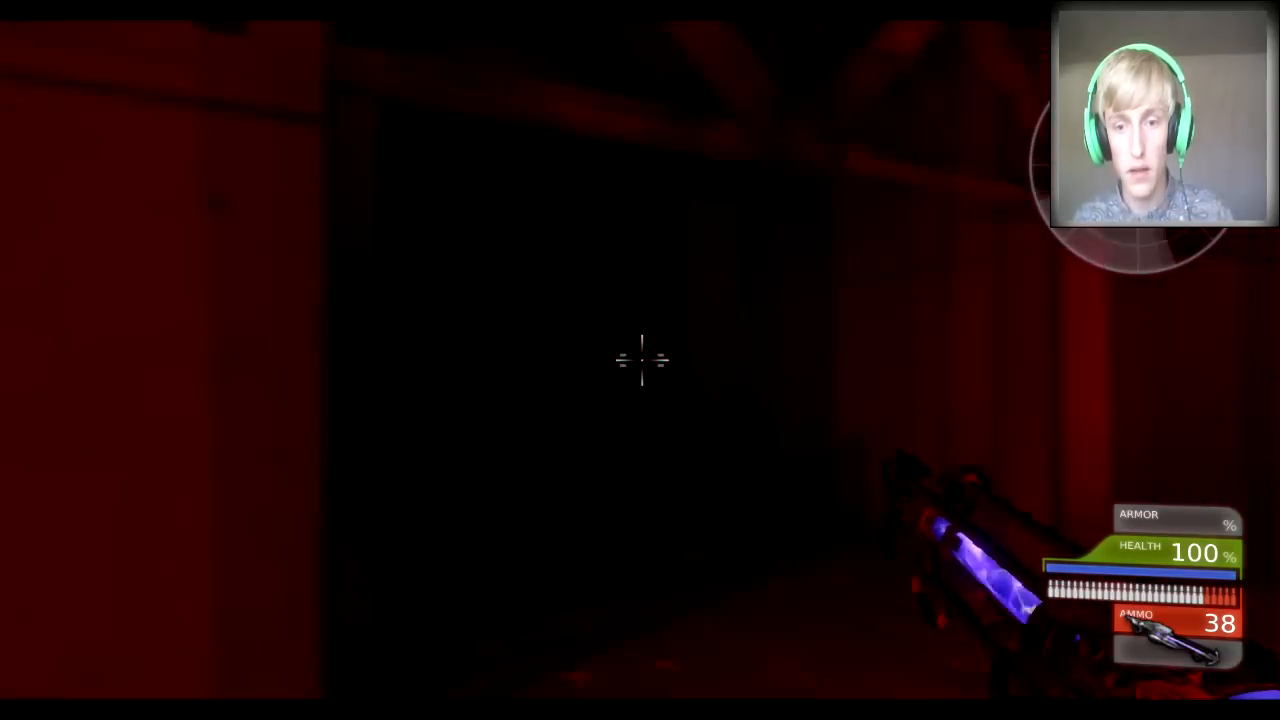
pyautogui.click(640, 360)
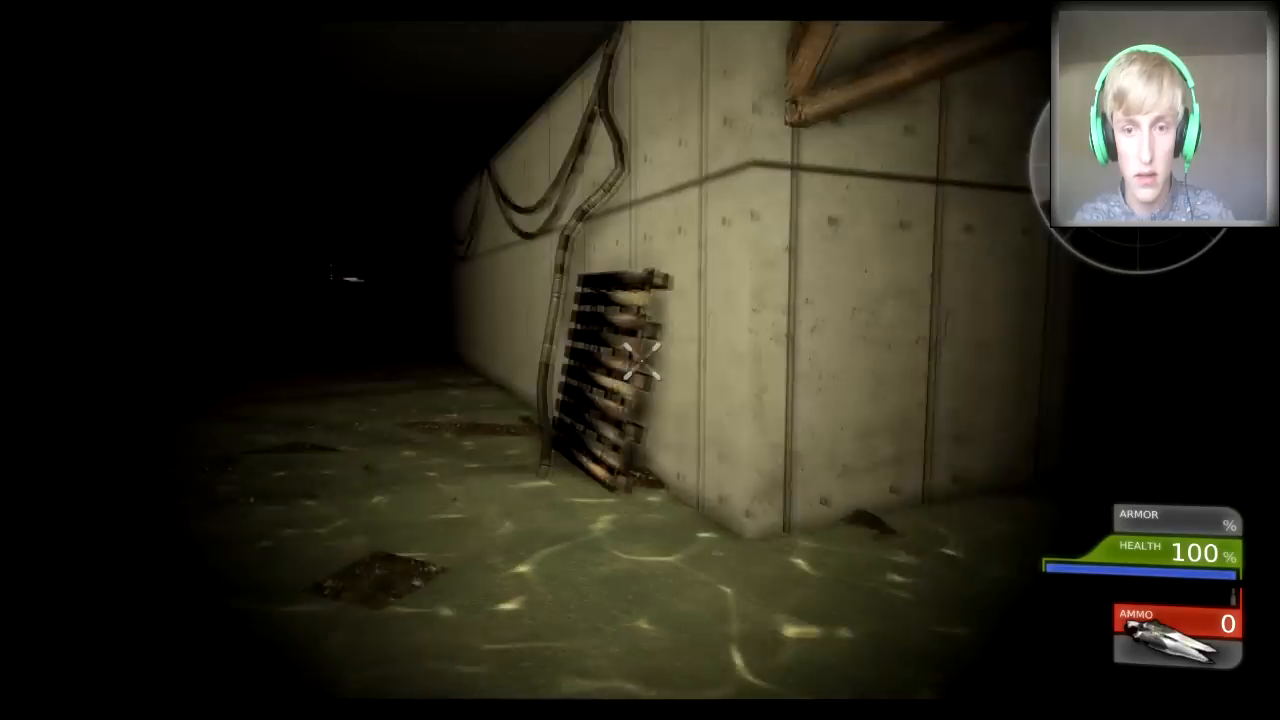
pyautogui.moveTo(640, 360)
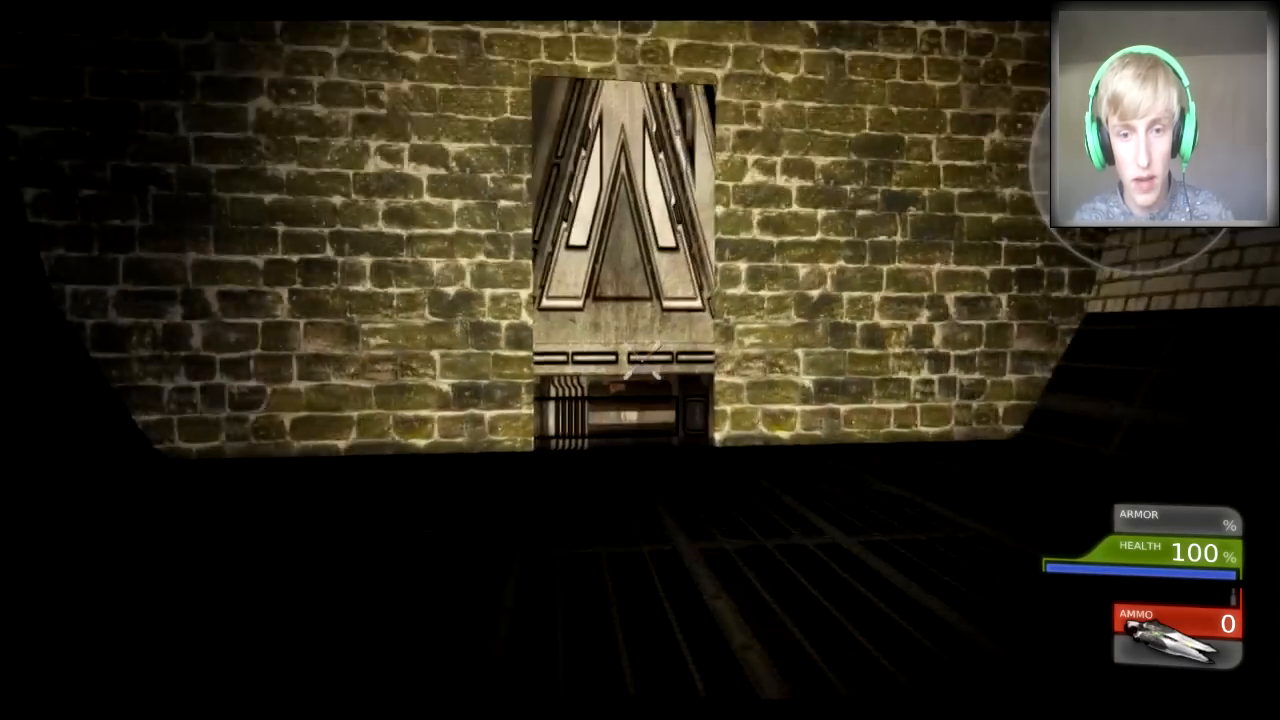
pyautogui.moveTo(640, 360)
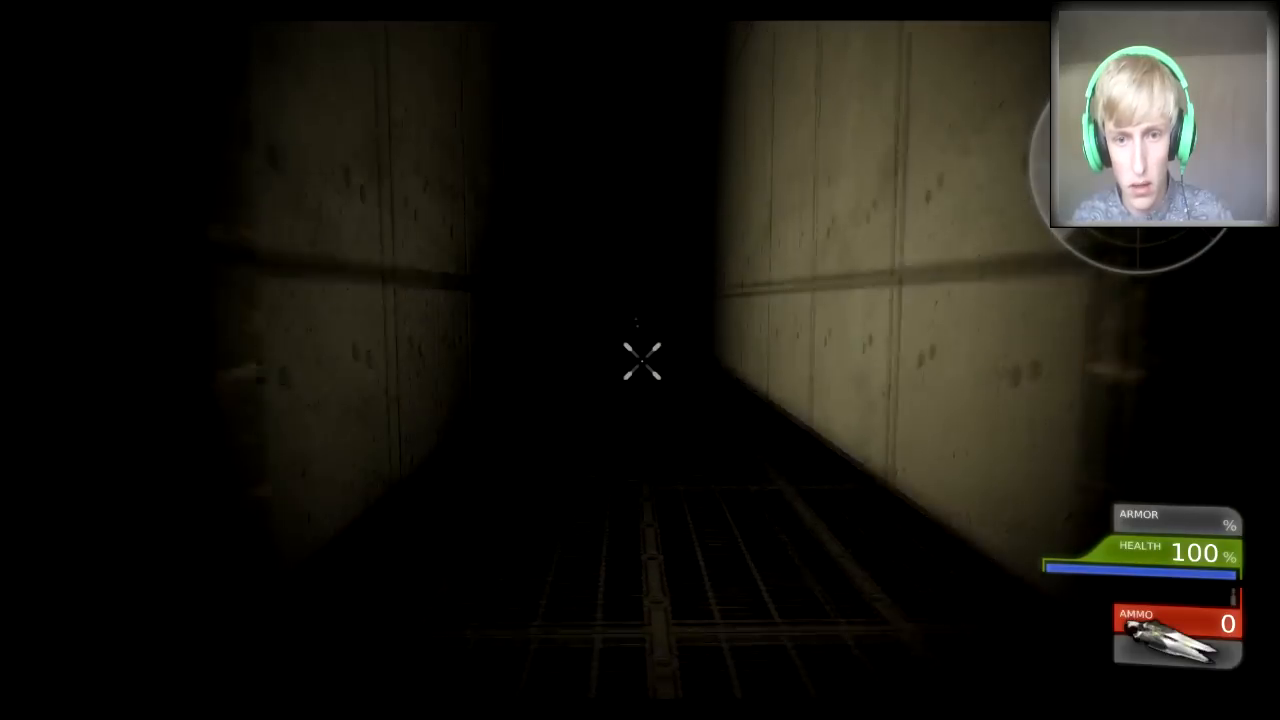
pyautogui.press('w')
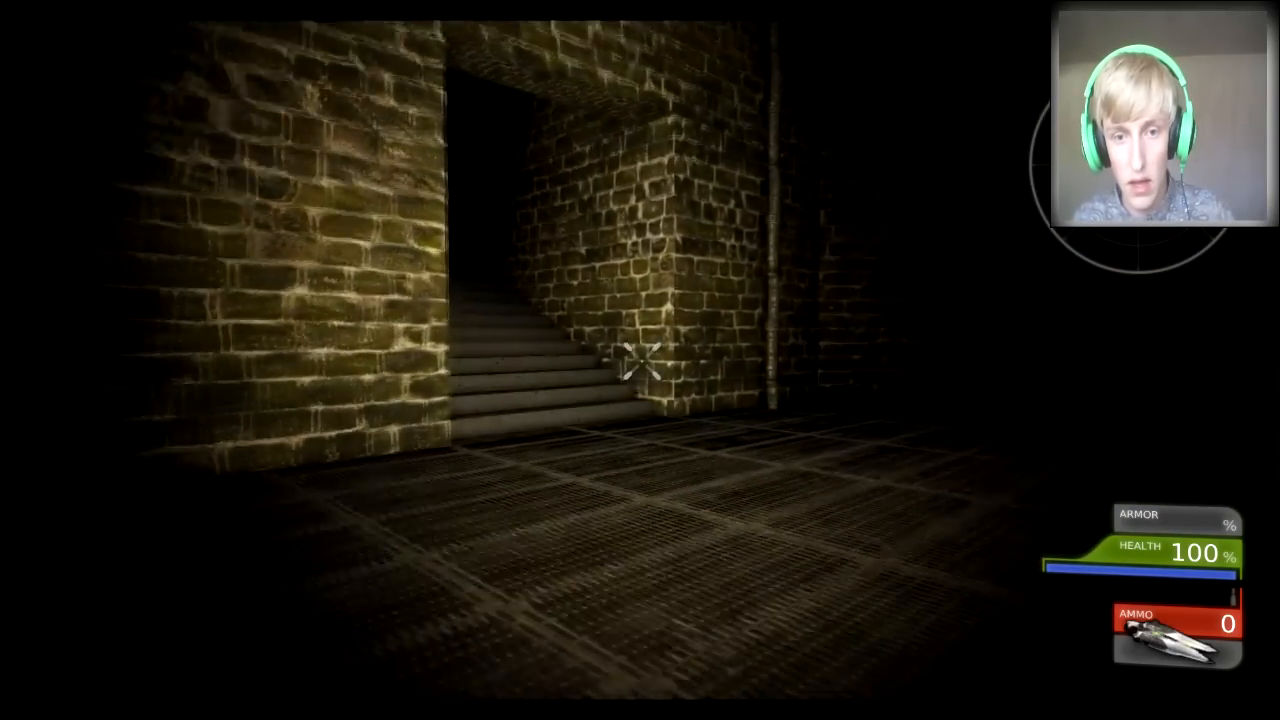
pyautogui.press('w')
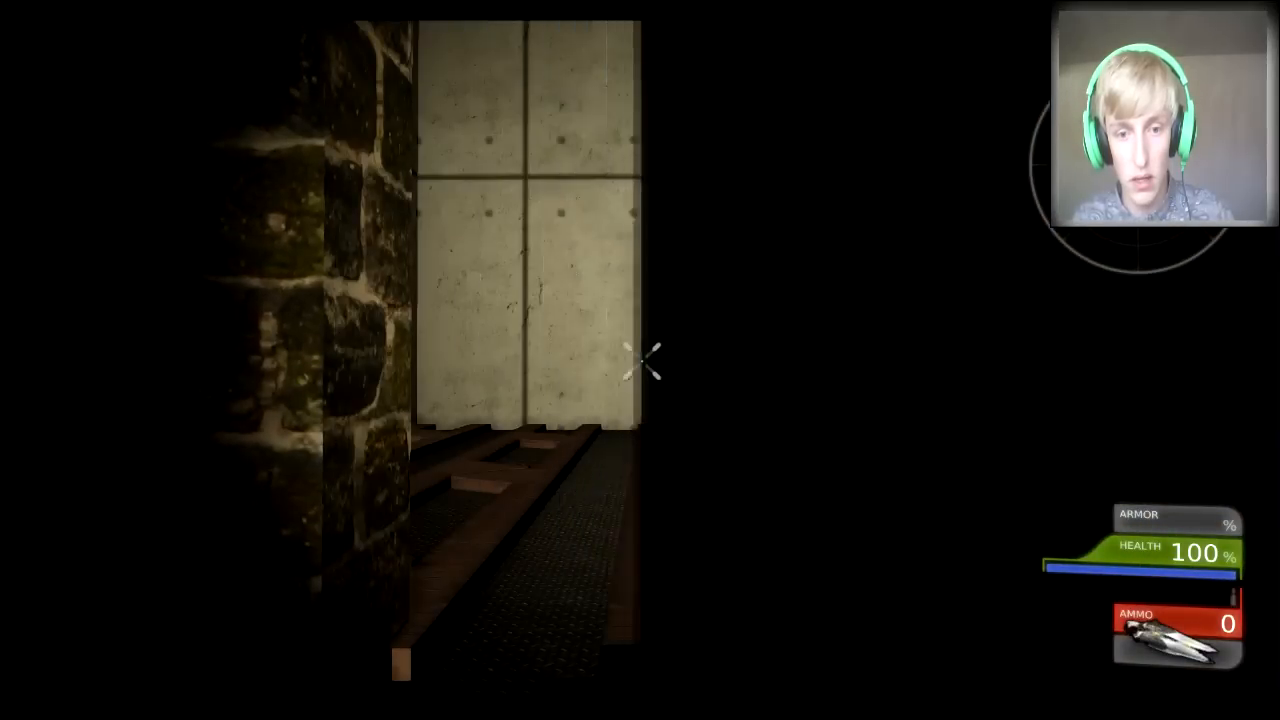
pyautogui.moveTo(640, 360)
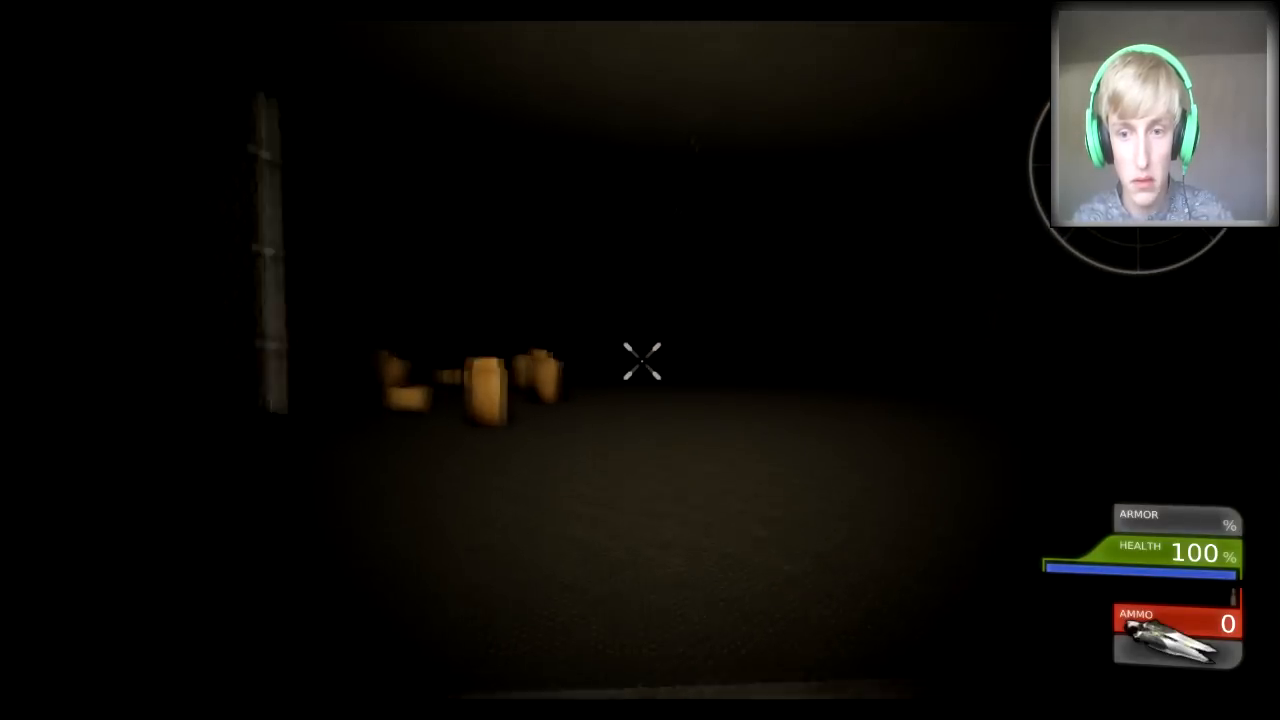
pyautogui.moveTo(640, 360)
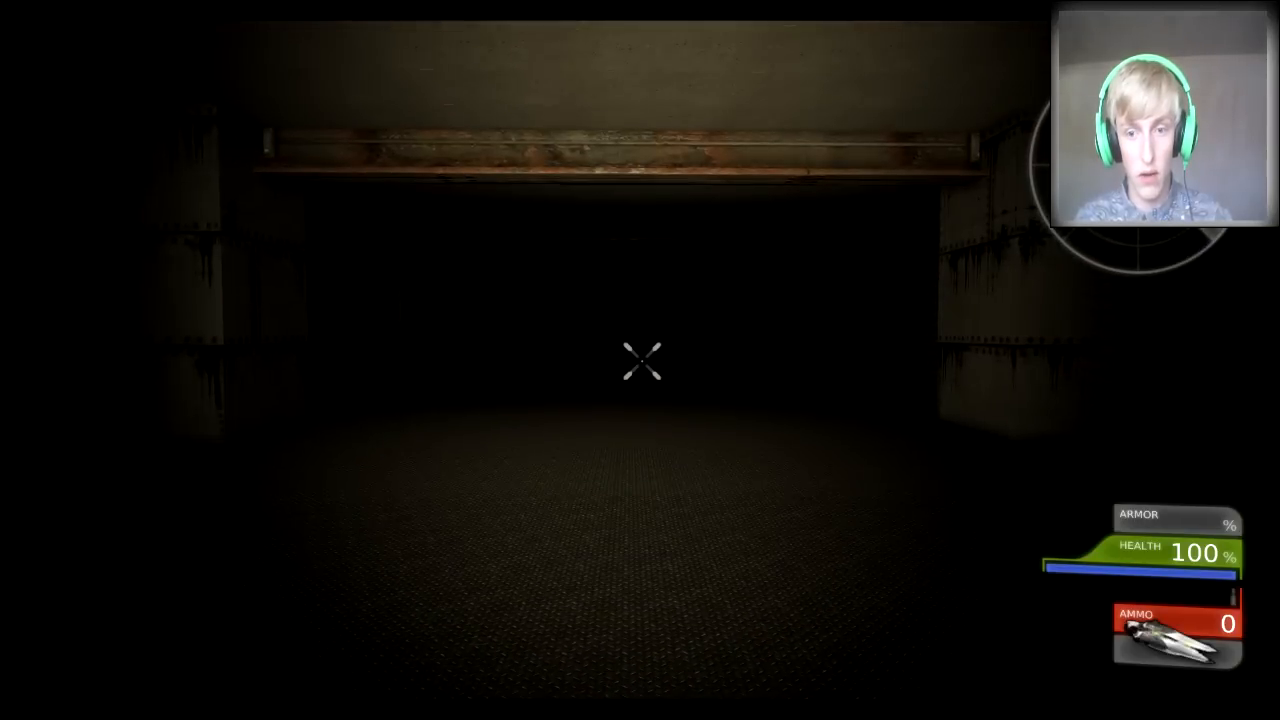
pyautogui.press('w')
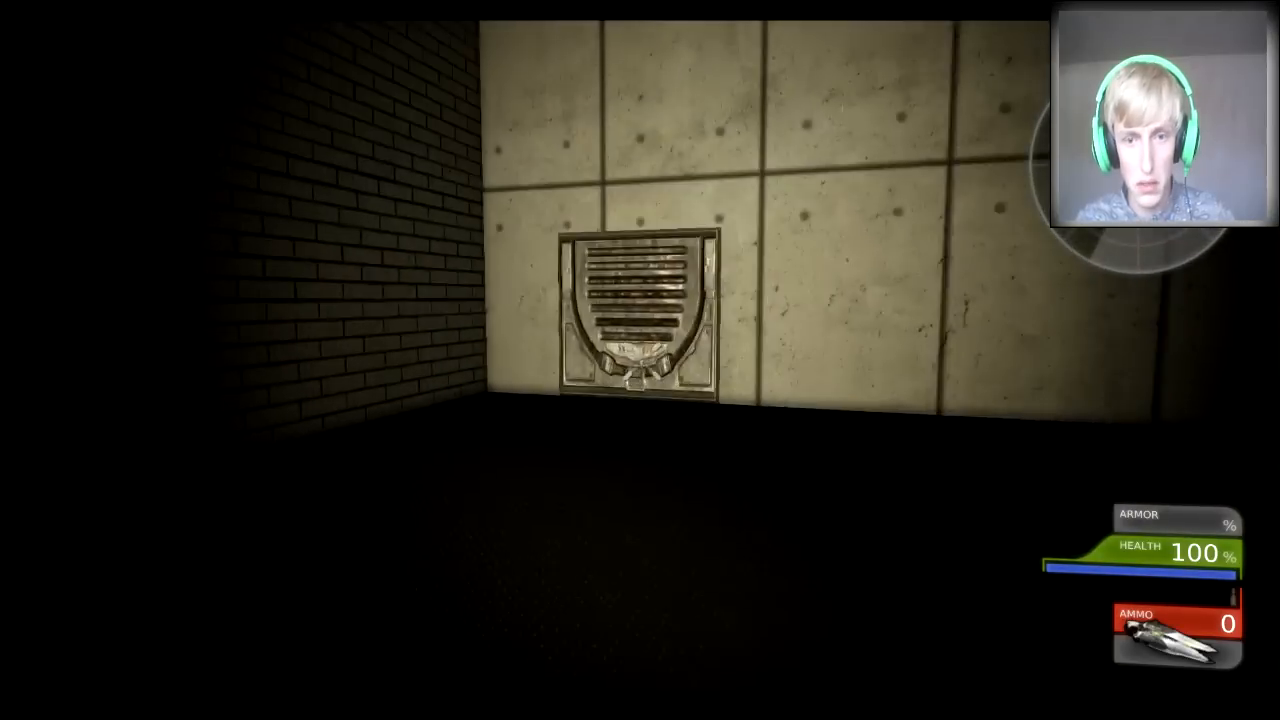
pyautogui.click(632, 320)
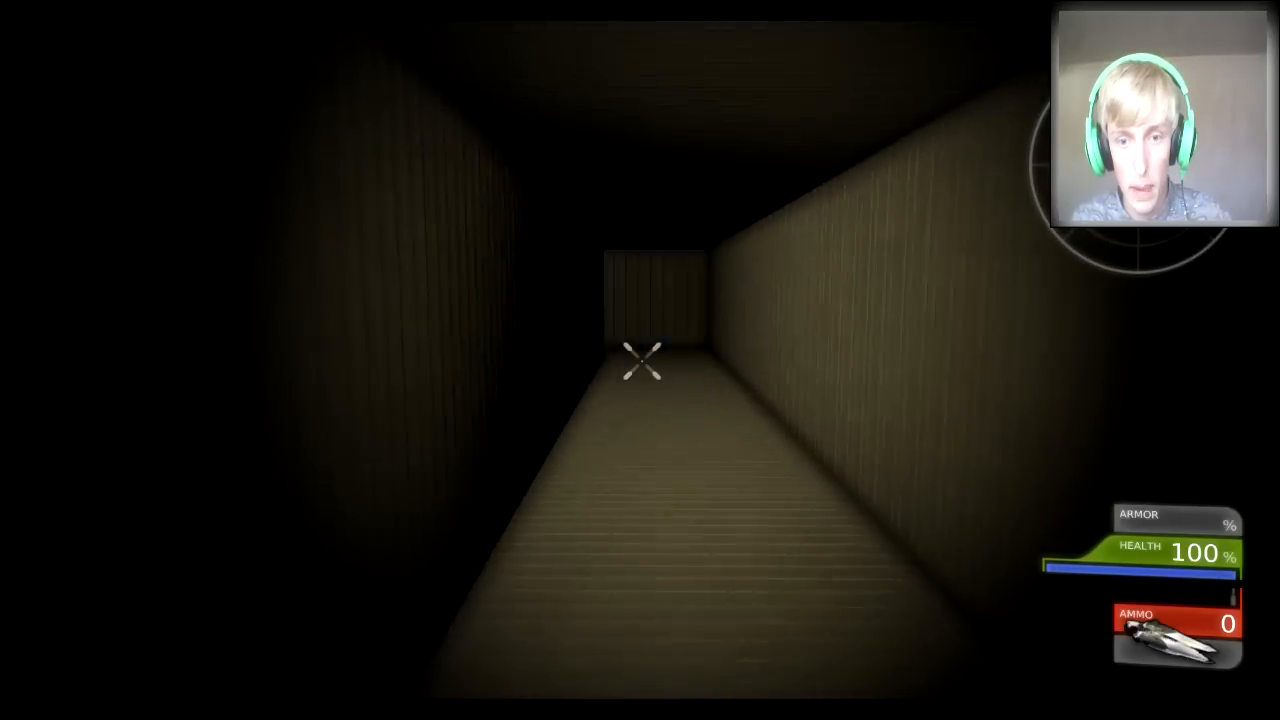
pyautogui.moveTo(640, 360)
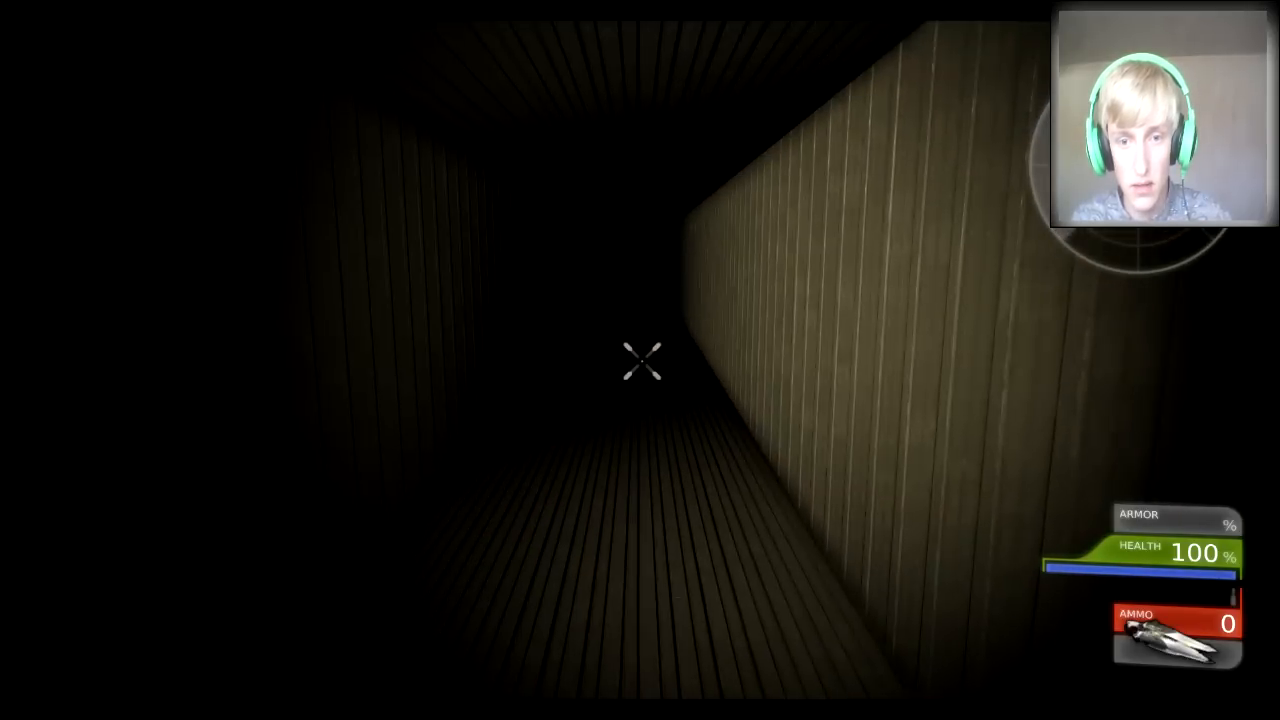